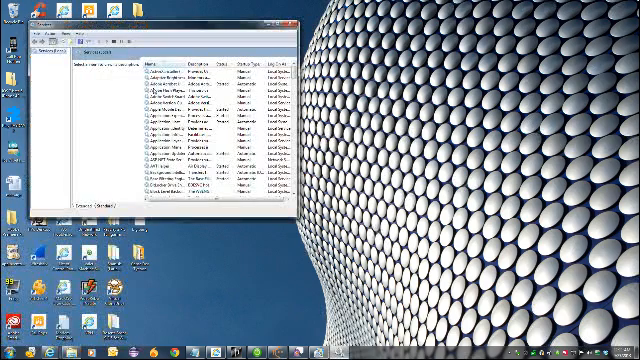
- Open the Properties dialog for the Desktop Window Manager Session Manager service
{"action": "left_click", "coordinate": [172, 71]}
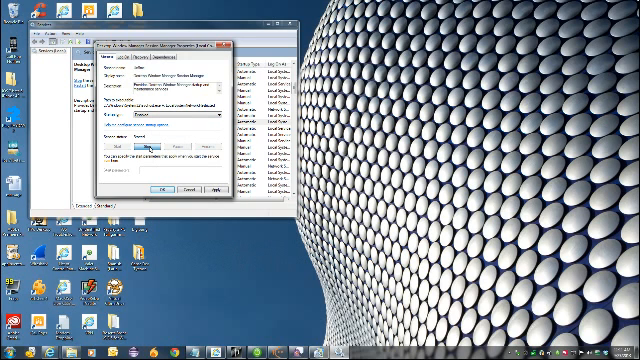
- Stop the running Desktop Window Manager Session Manager service from its Properties dialog
{"action": "left_click", "coordinate": [140, 147]}
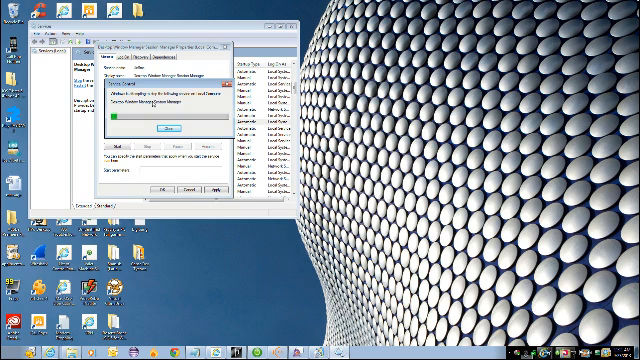